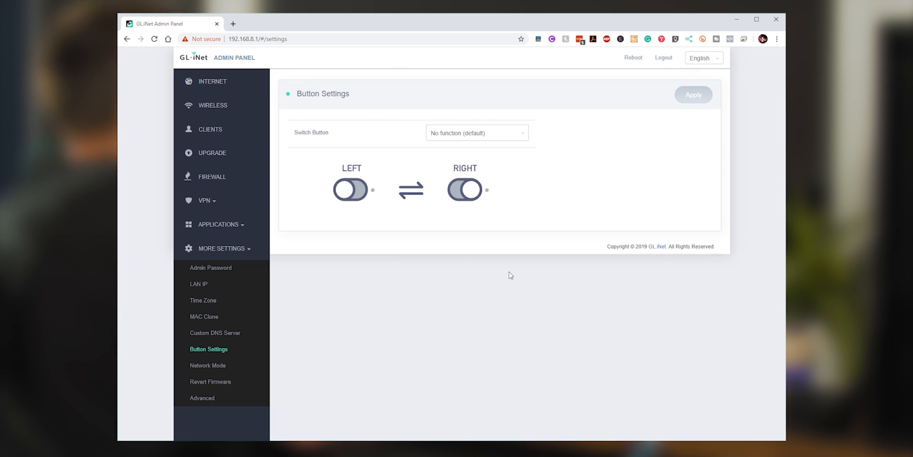
# - Set the Switch Button function to VPN Client Toggle (On/Off)
pyautogui.click(475, 132)
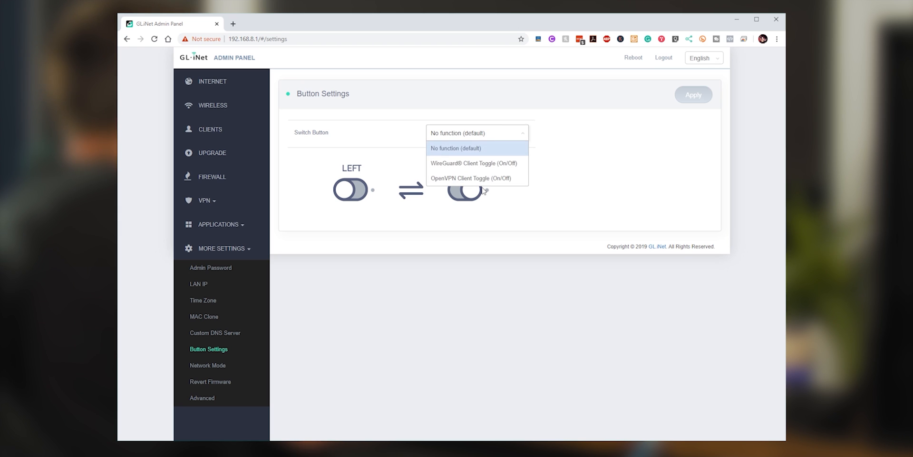
pyautogui.click(473, 177)
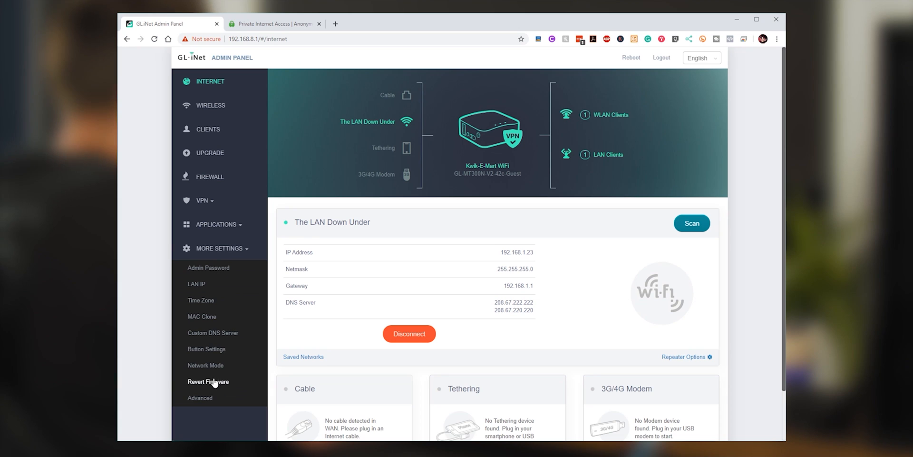
pyautogui.click(213, 332)
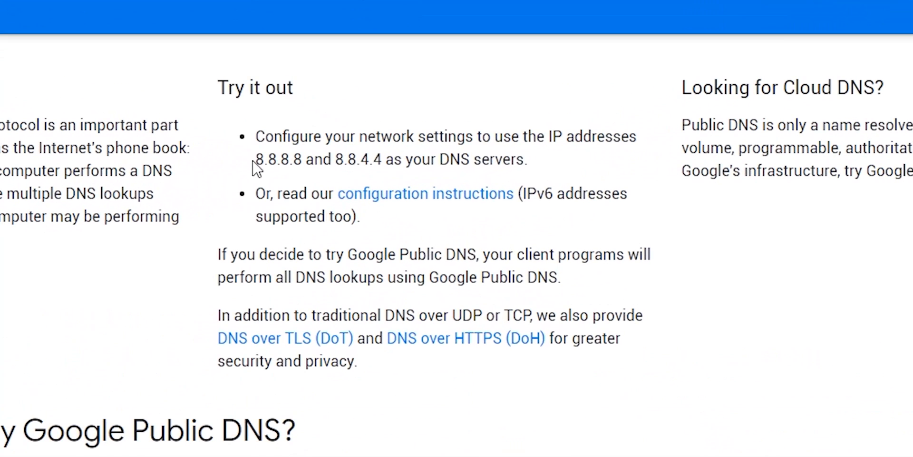
# - Highlight the Google DNS addresses 8.8.8.8 and 8.8.4.4 in the Try it out section
pyautogui.moveTo(256, 159); pyautogui.dragTo(381, 158)
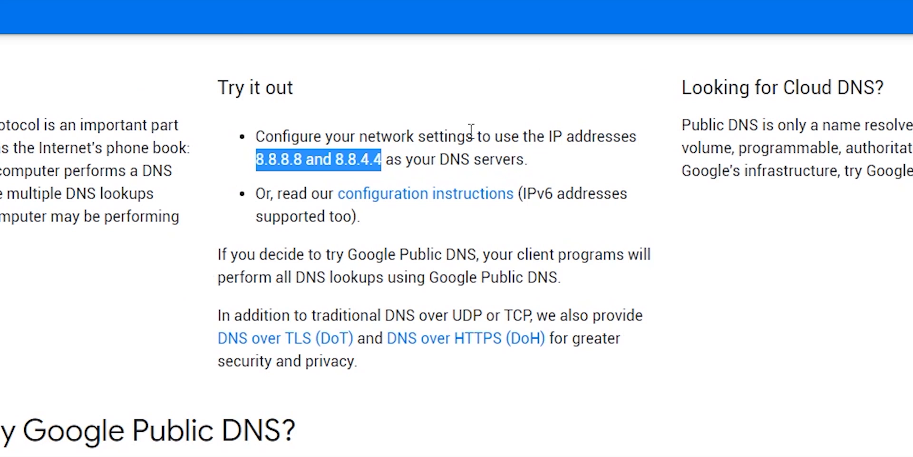